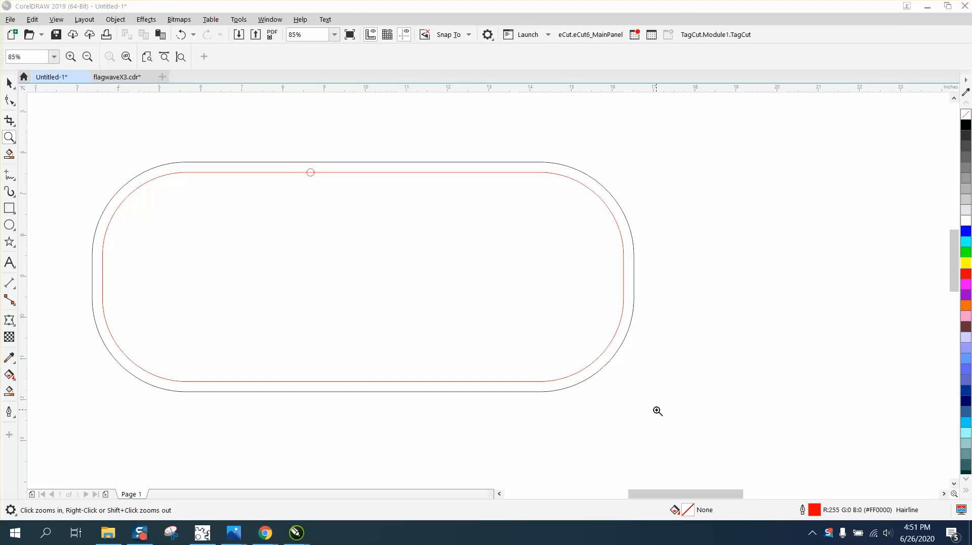
pyautogui.moveTo(311, 181)
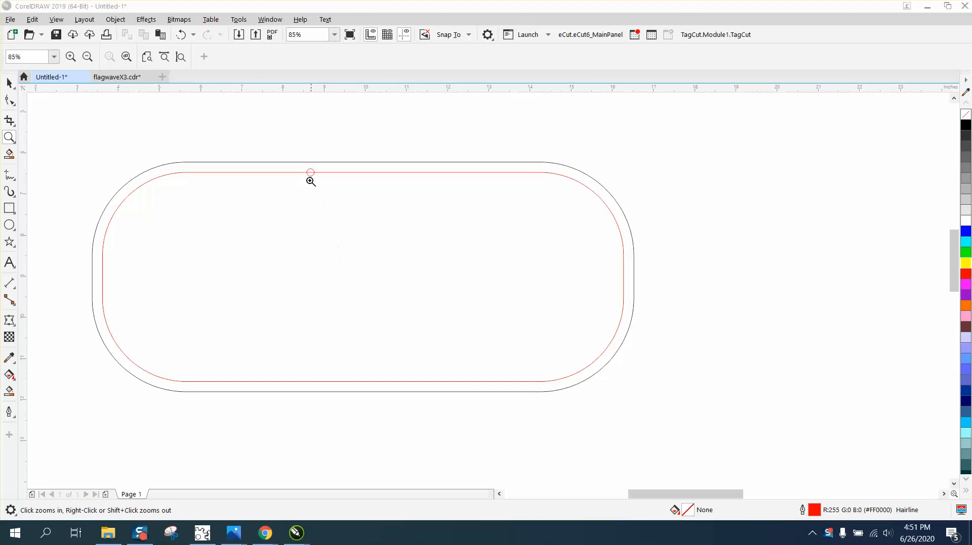
# - Zoom in on the stitch circle on the inner contour, then return to the Pick tool
pyautogui.click(310, 172)
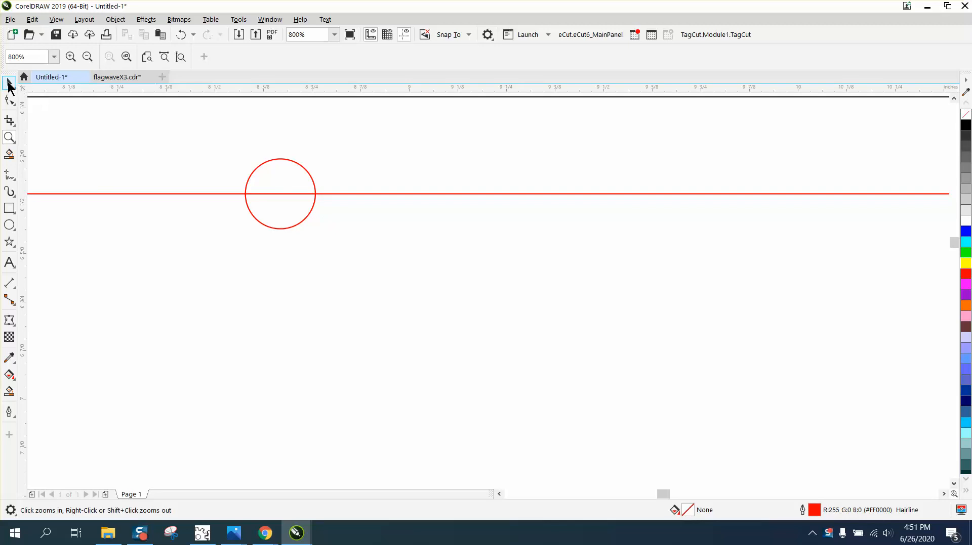
pyautogui.click(279, 193)
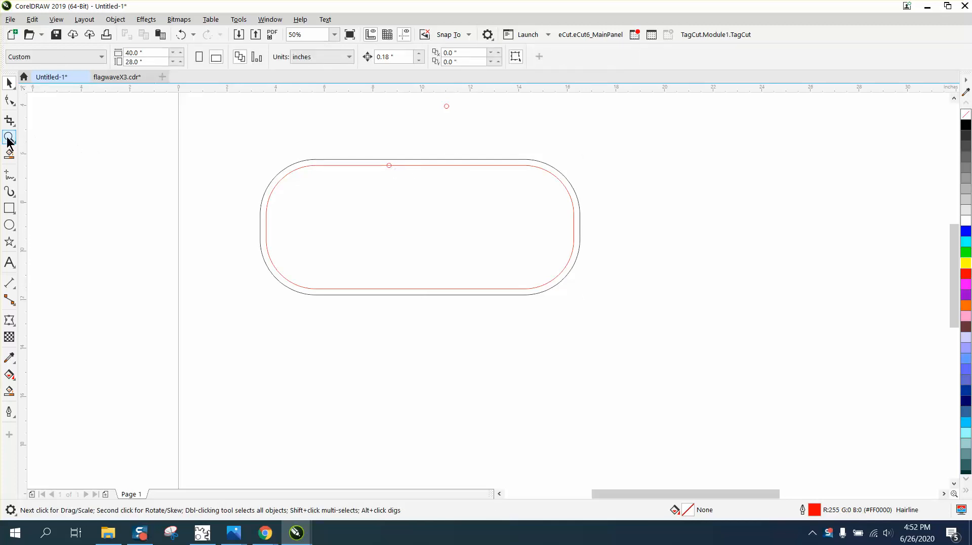
# - Duplicate the stitch circle and move the copy right along the red line, leaving a gap
pyautogui.click(9, 137)
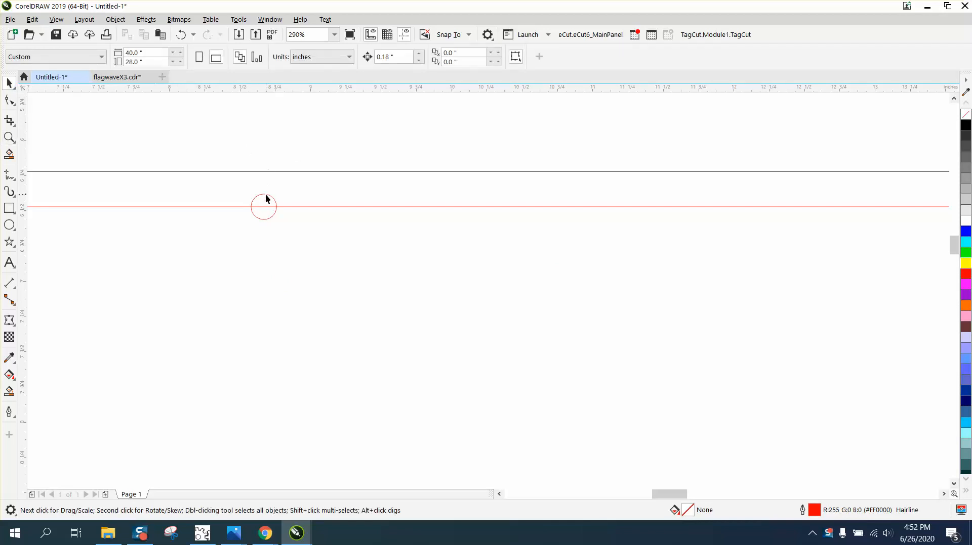
pyautogui.click(263, 206)
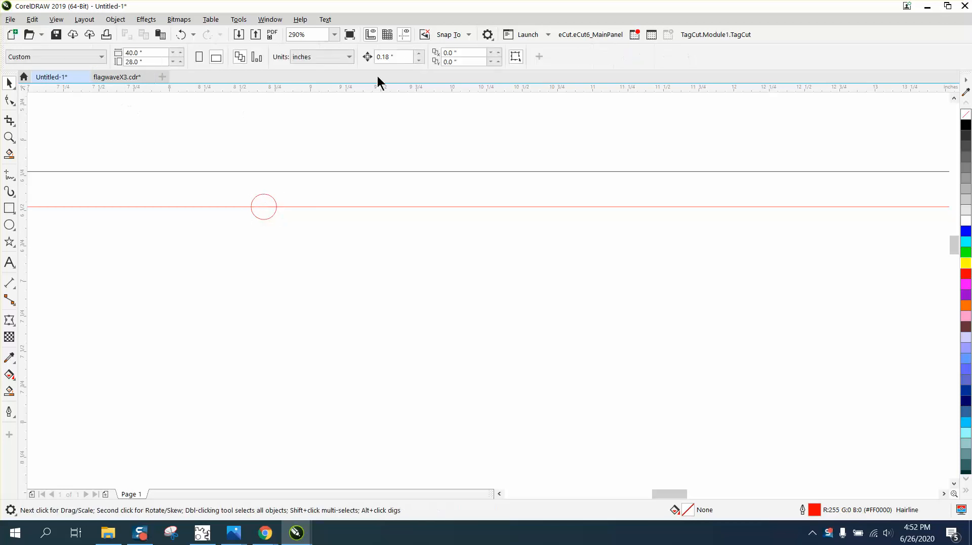
pyautogui.moveTo(273, 202)
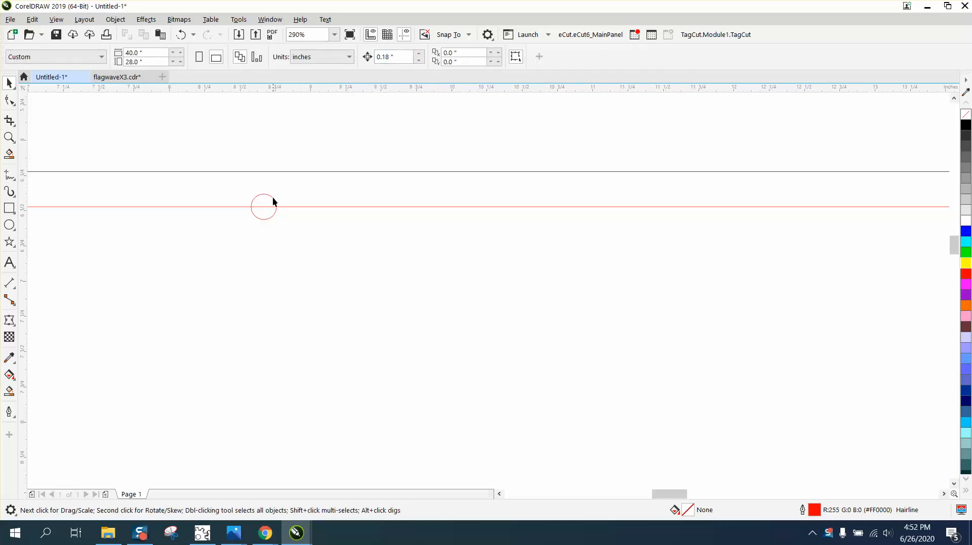
pyautogui.click(262, 207)
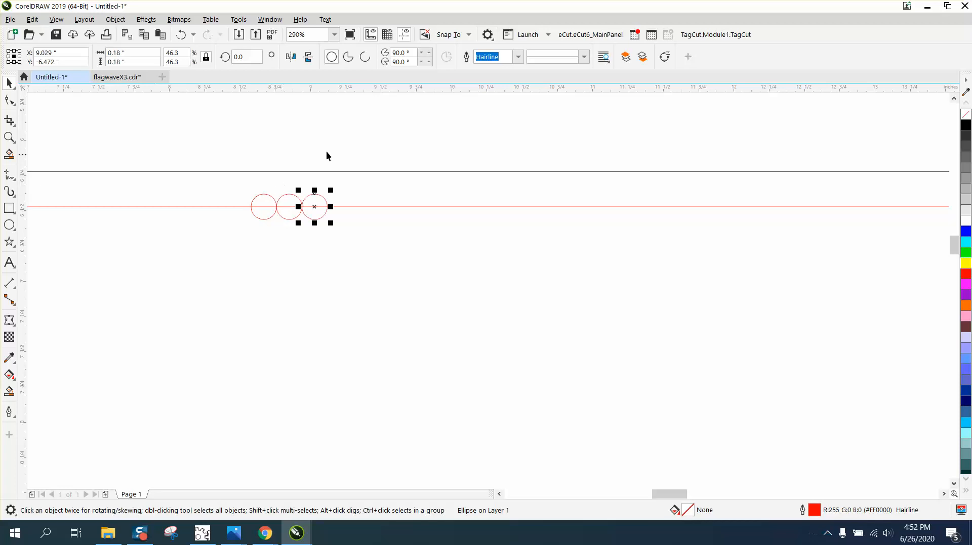
pyautogui.moveTo(314, 206); pyautogui.dragTo(289, 206)
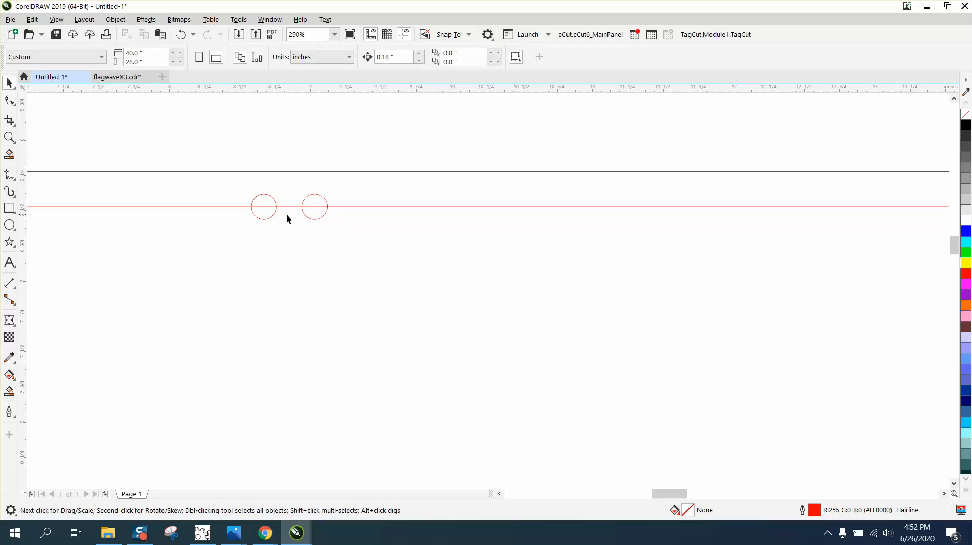
pyautogui.moveTo(296, 212)
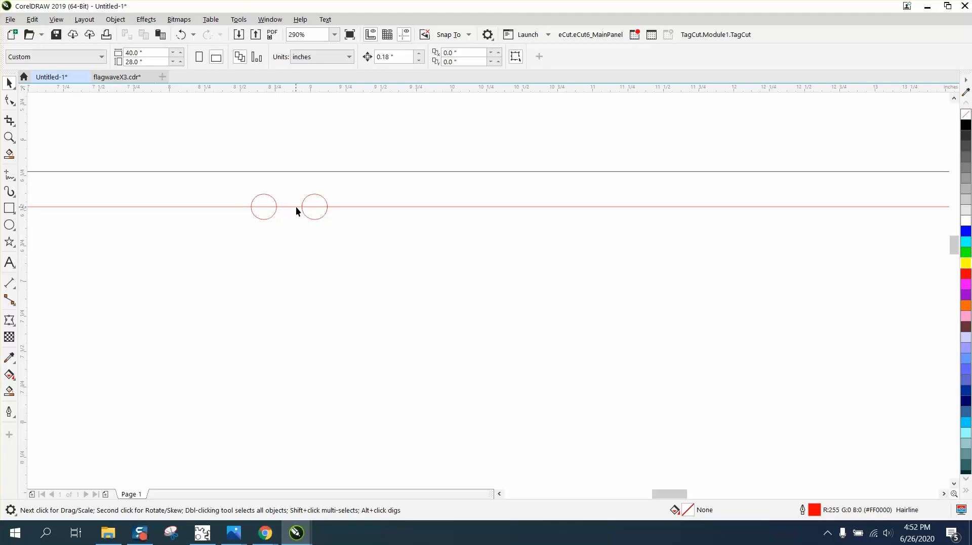
pyautogui.moveTo(304, 211)
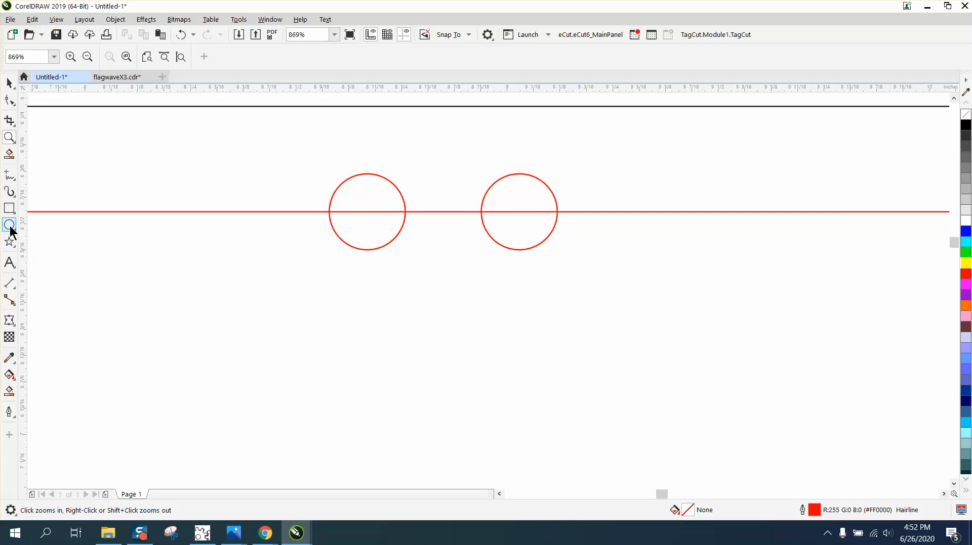
# - Measure the 0.36" gap between the circles with the Parallel Dimension tool, then return to the Pick tool
pyautogui.click(10, 283)
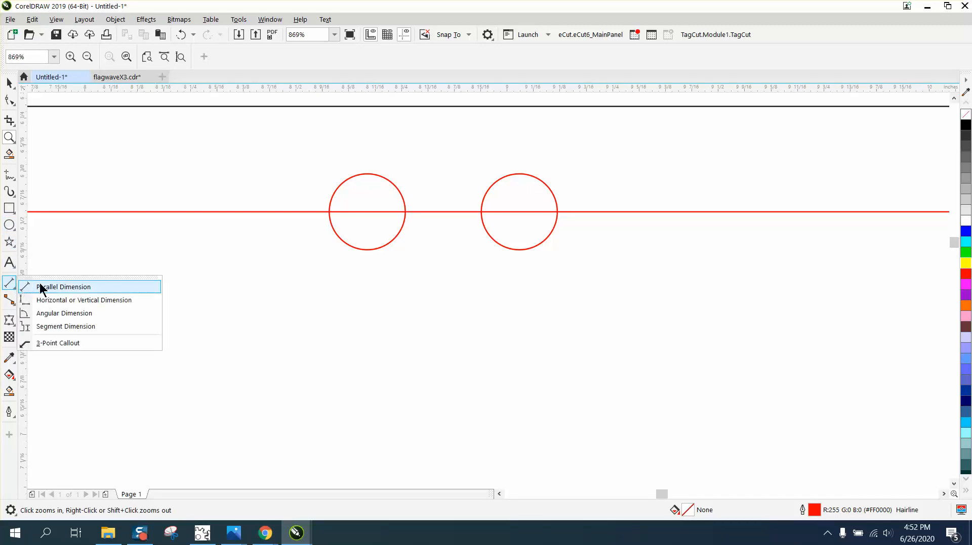
pyautogui.click(63, 287)
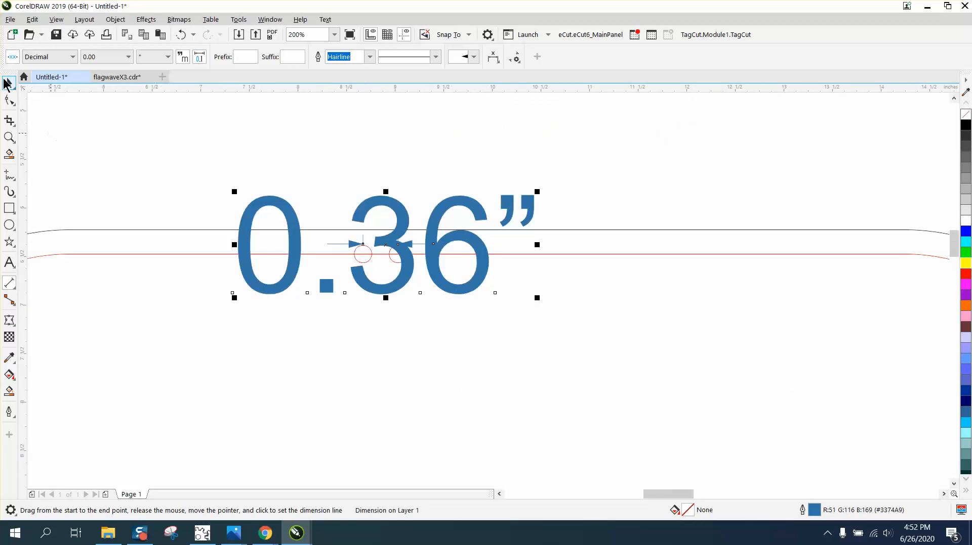
pyautogui.click(10, 82)
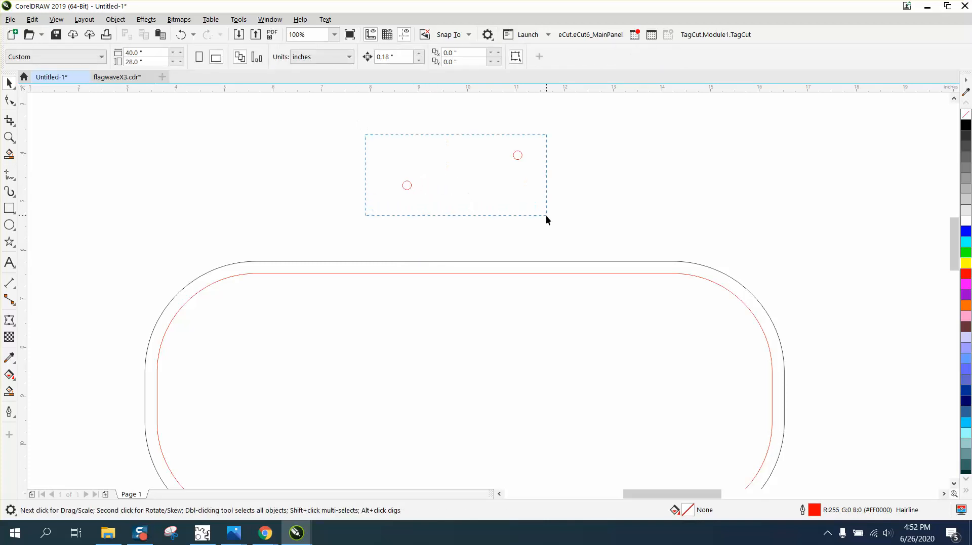
pyautogui.click(462, 169)
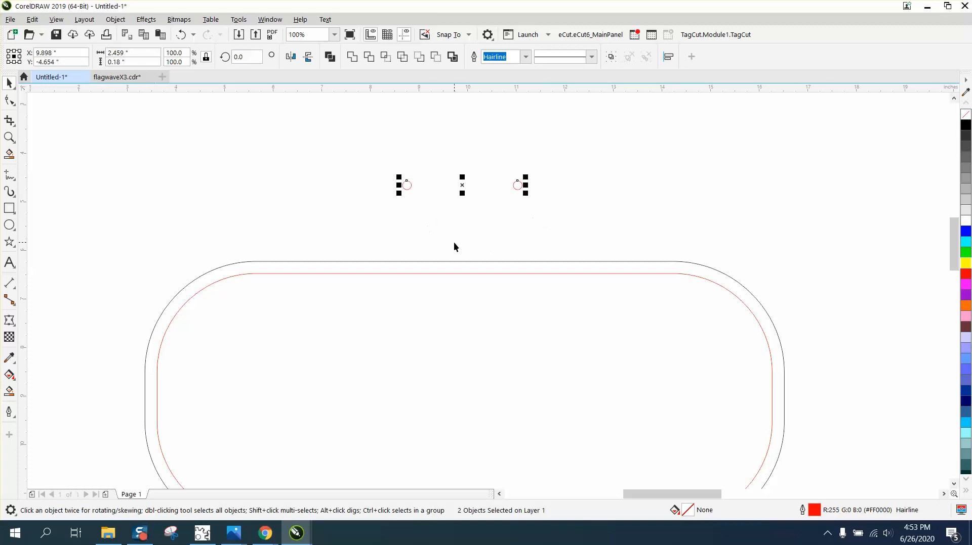
pyautogui.click(419, 273)
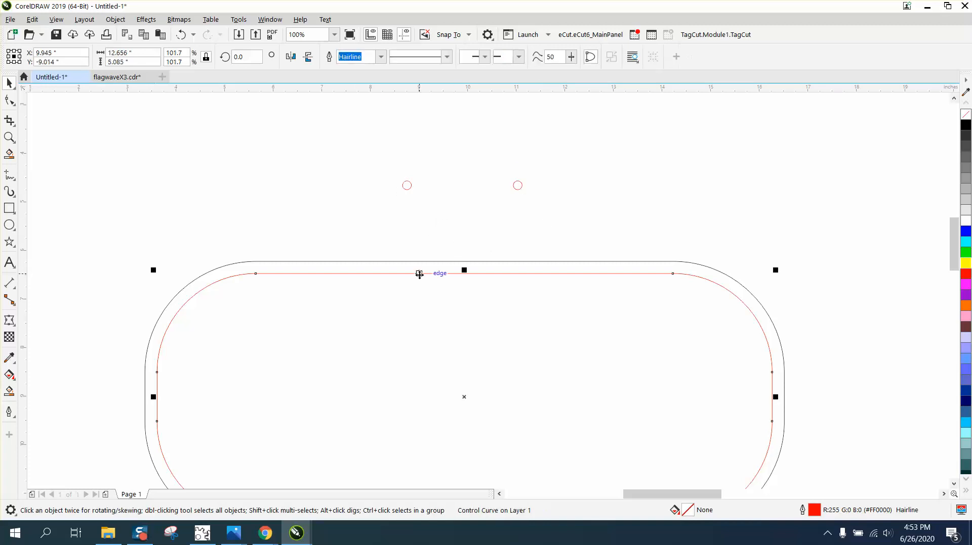
pyautogui.moveTo(101, 31)
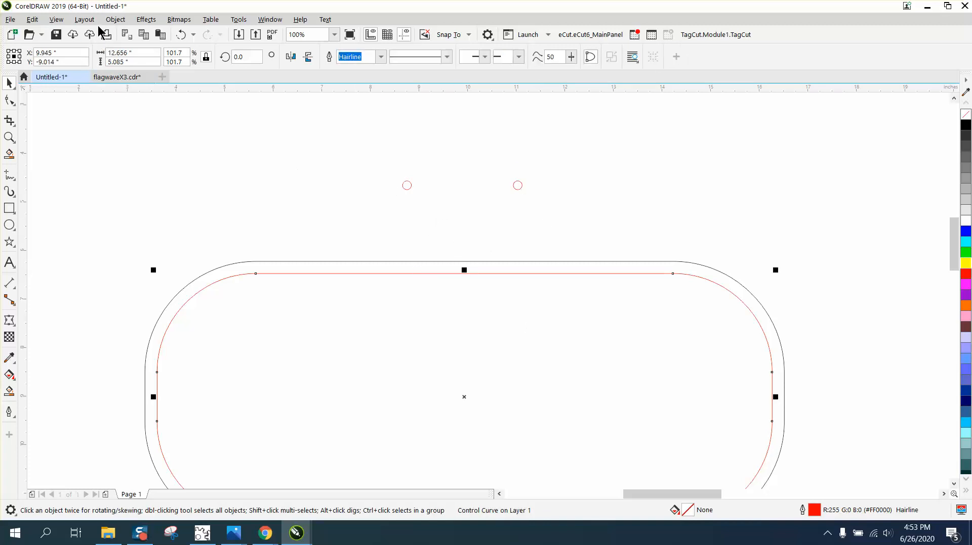
pyautogui.click(115, 19)
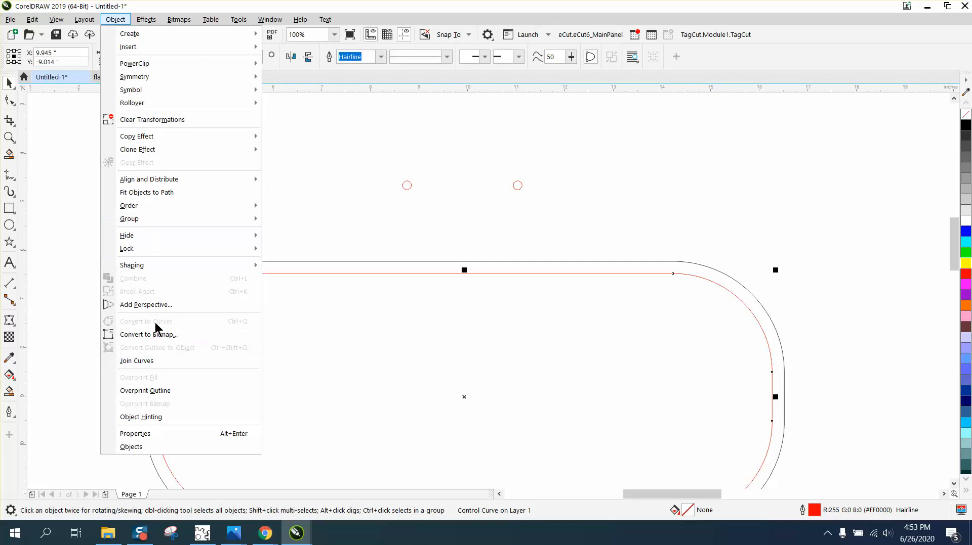
pyautogui.moveTo(352, 197)
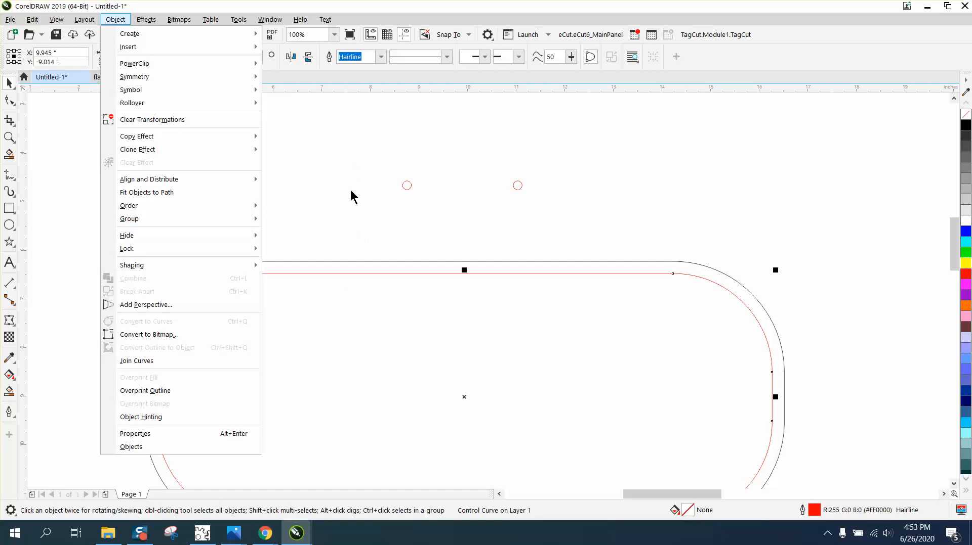
pyautogui.moveTo(369, 251)
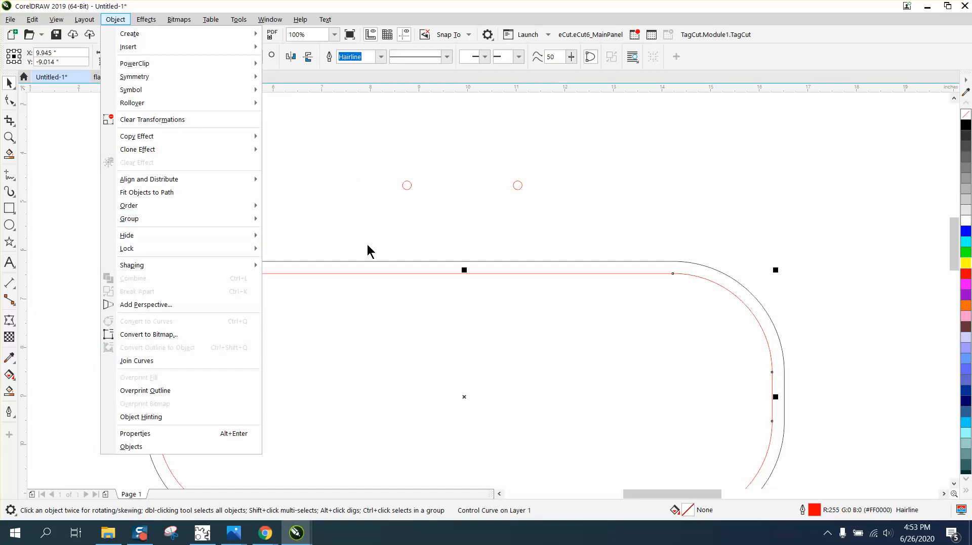
pyautogui.click(300, 19)
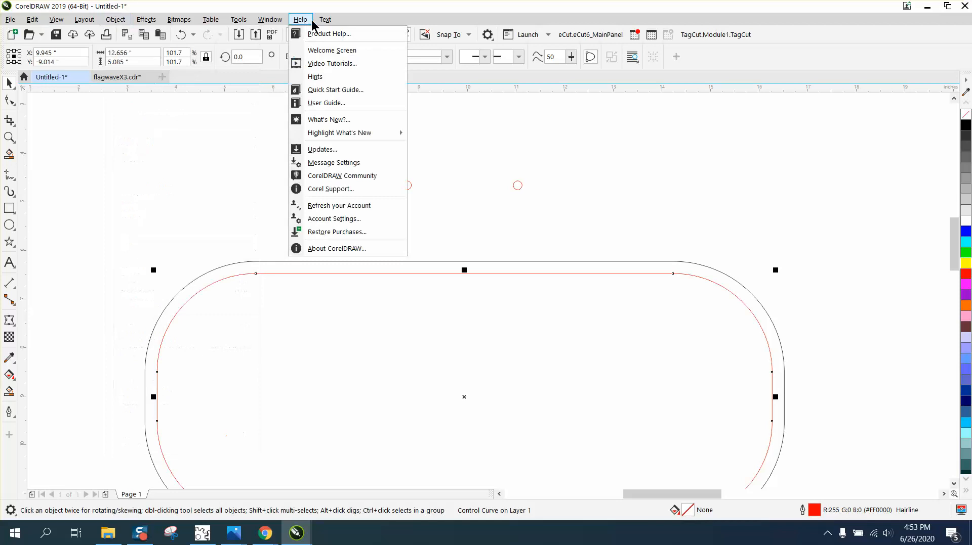
# - Show the inner red contour's Properties docker, reading its length of 31.98375 inches
pyautogui.click(269, 19)
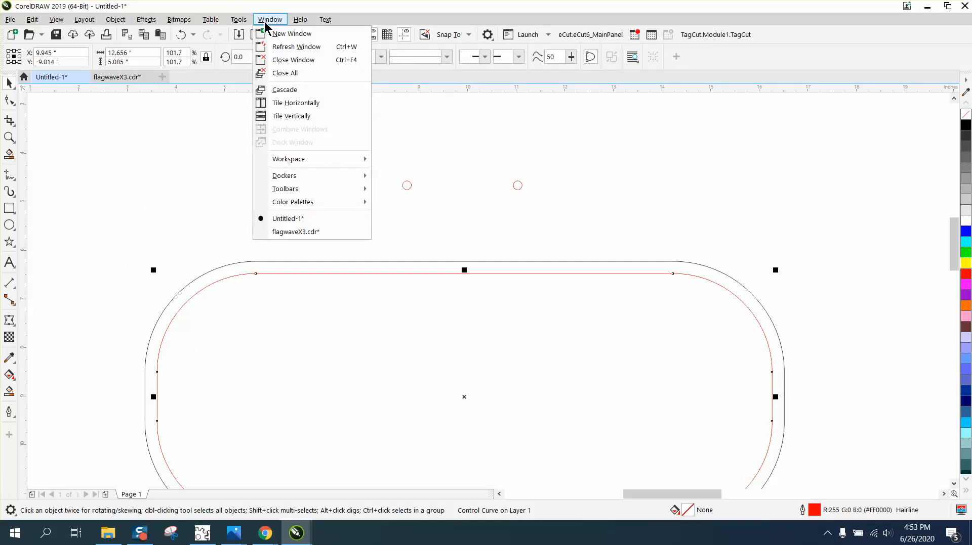
pyautogui.click(283, 175)
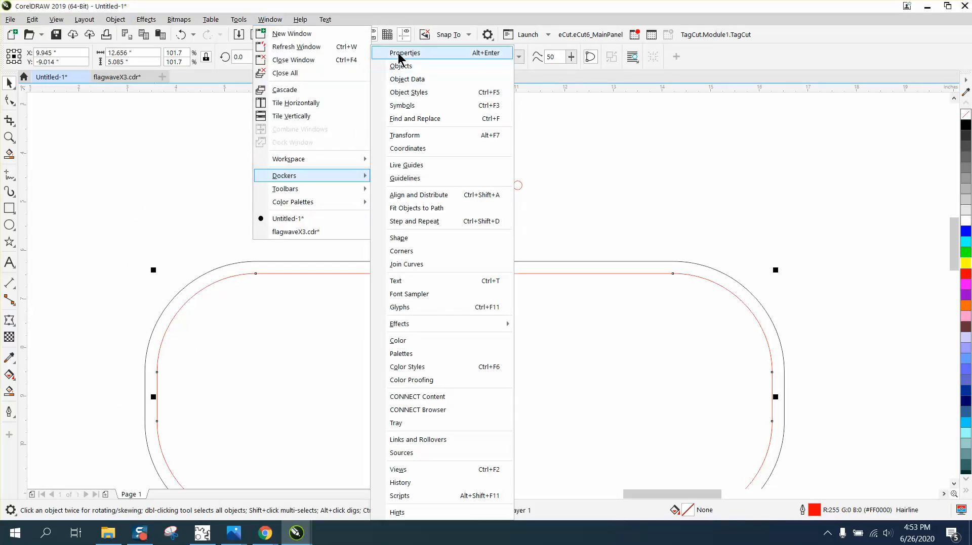
pyautogui.click(405, 52)
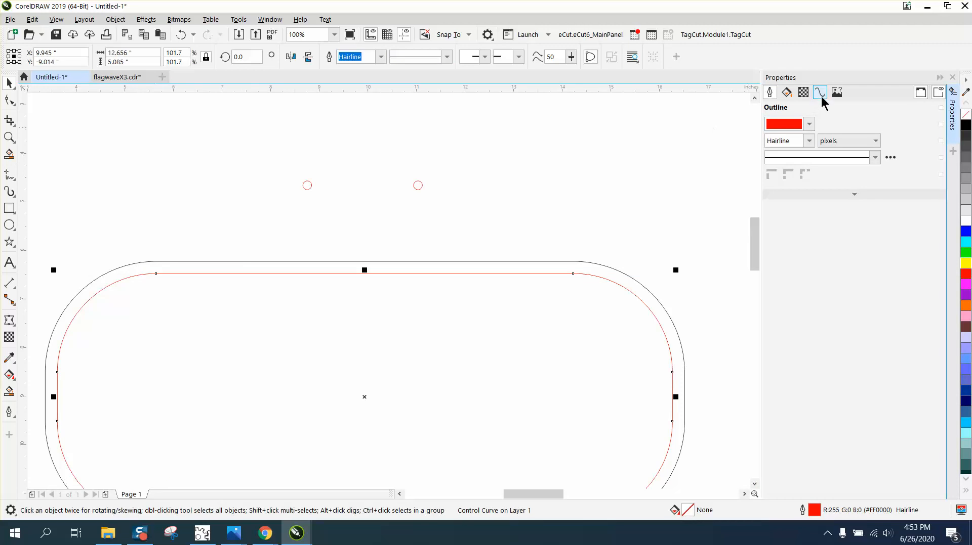
pyautogui.click(819, 92)
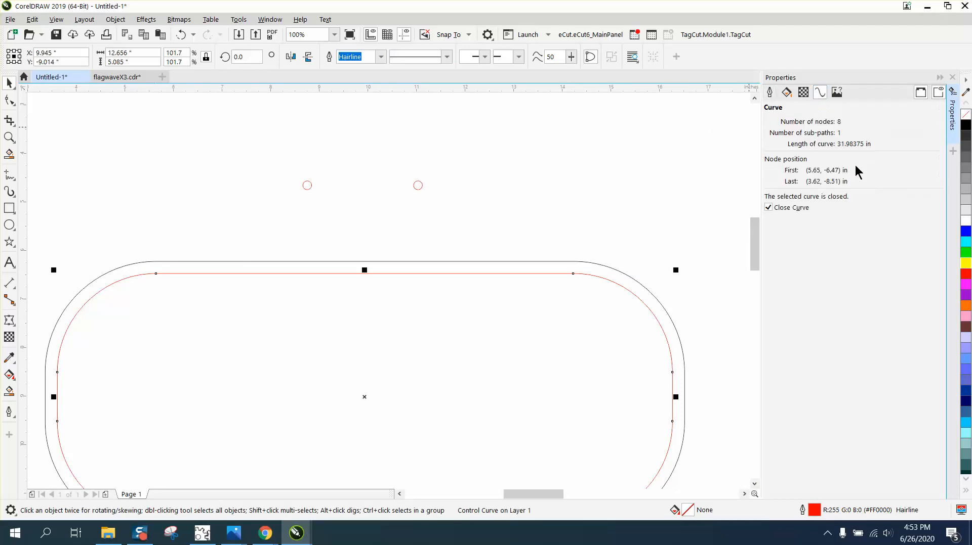
pyautogui.moveTo(870, 150)
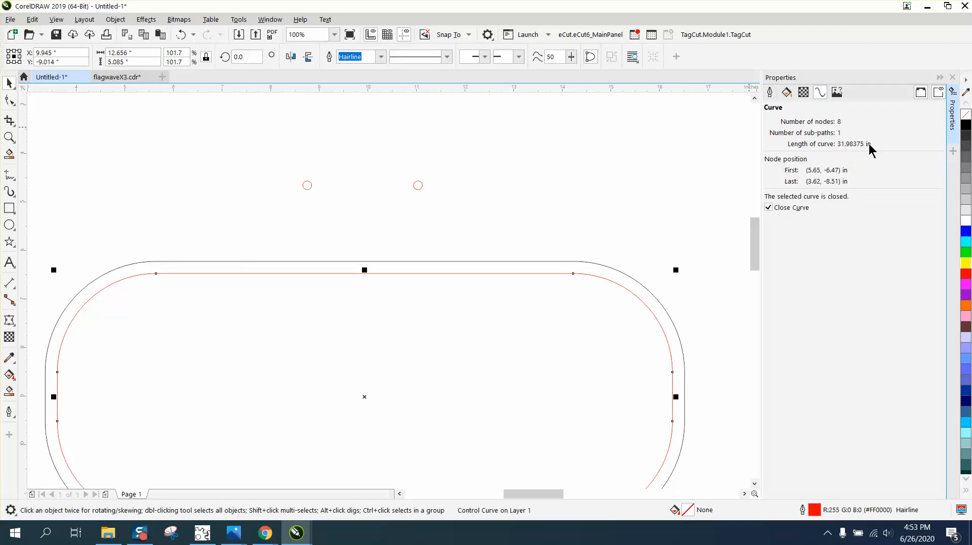
pyautogui.moveTo(512, 164)
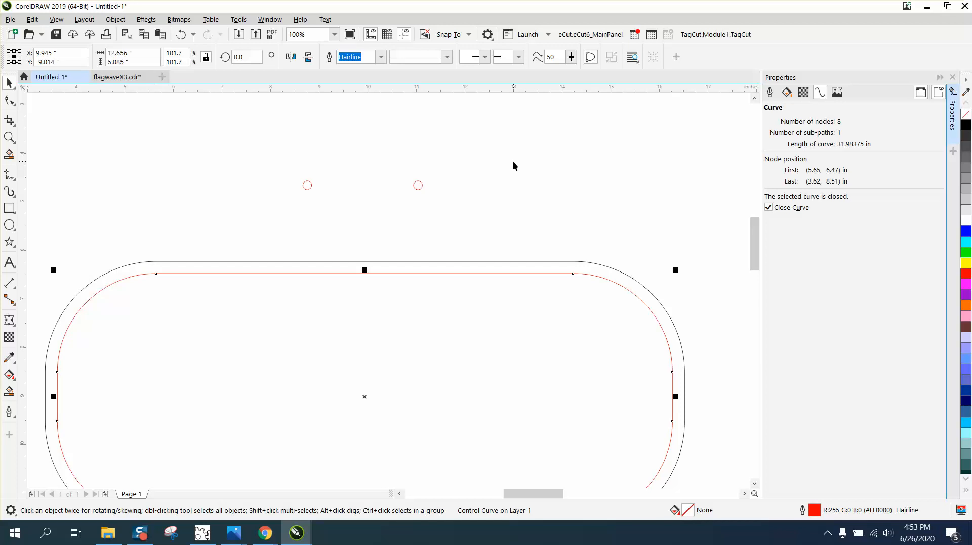
# - In Calculator, compute 32 ÷ 0.36 = 88.89 to estimate the stitch-hole count
pyautogui.click(327, 534)
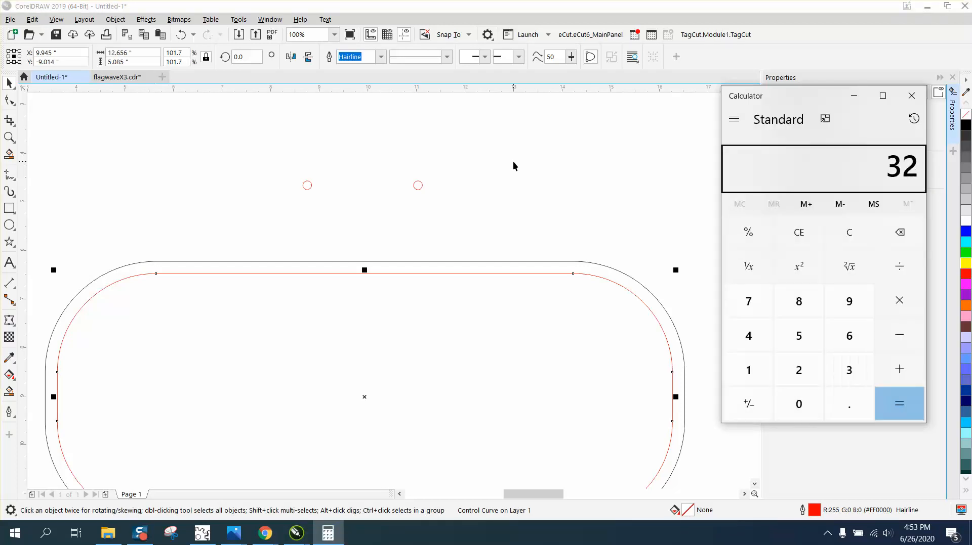
pyautogui.click(899, 267)
pyautogui.write('0.36')
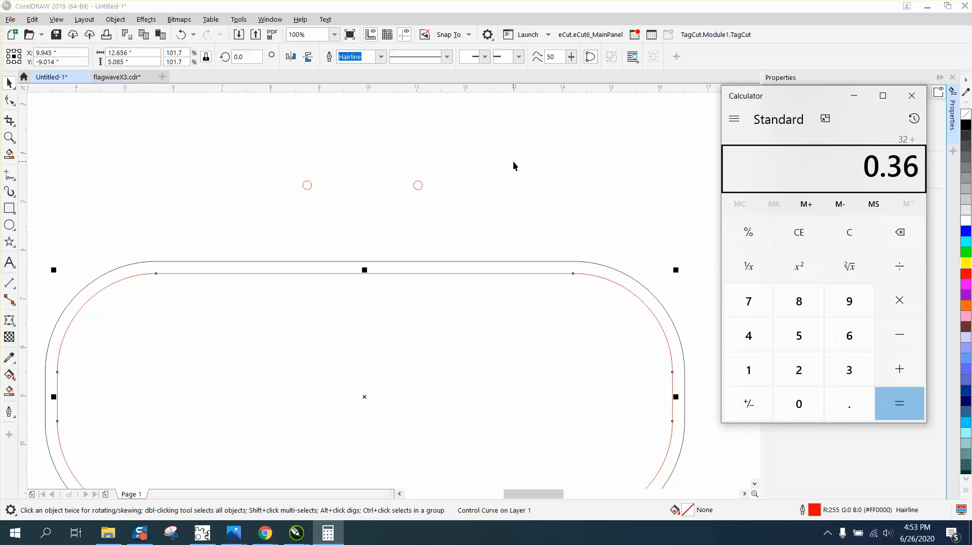
pyautogui.click(898, 404)
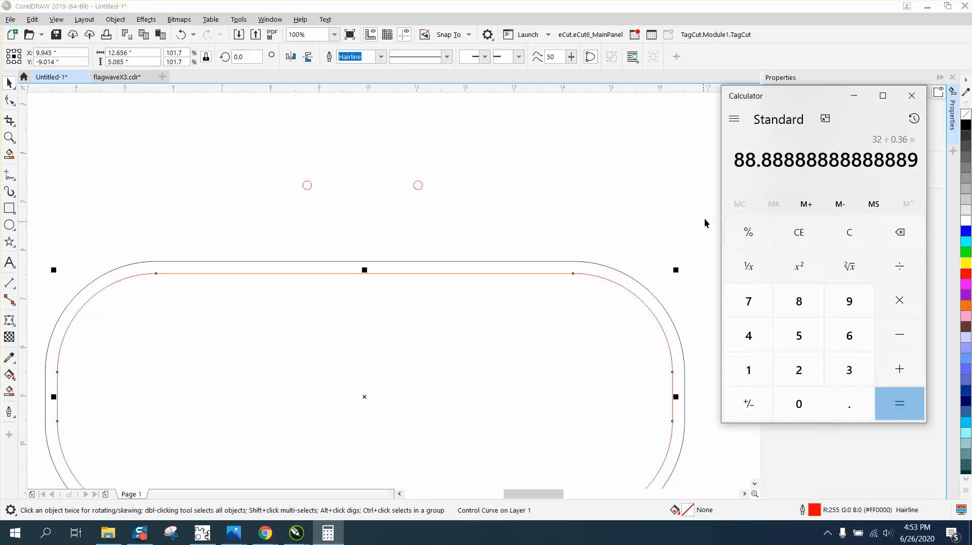
pyautogui.moveTo(747, 181)
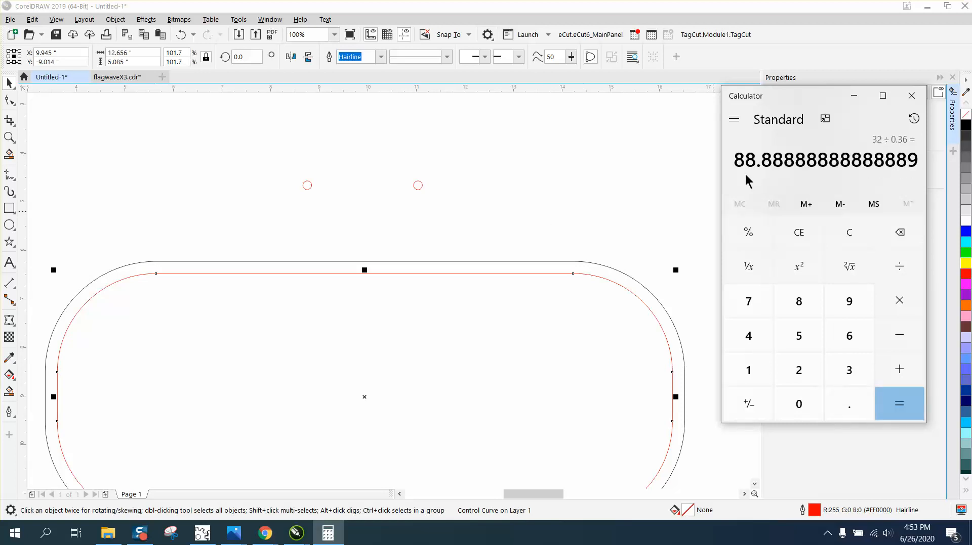
pyautogui.moveTo(639, 186)
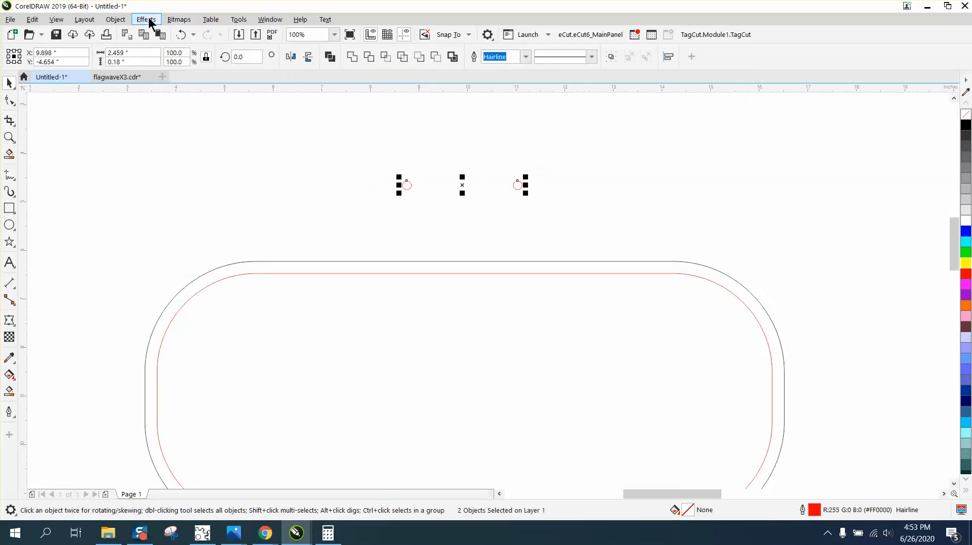
# - Apply an 87-step blend between the two red circles via Effects > Blend
pyautogui.click(145, 19)
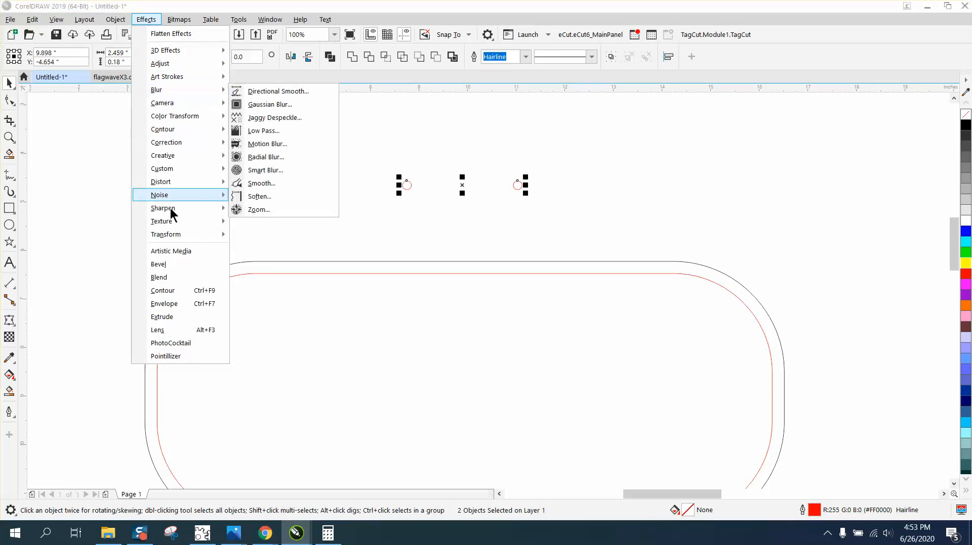
pyautogui.click(159, 278)
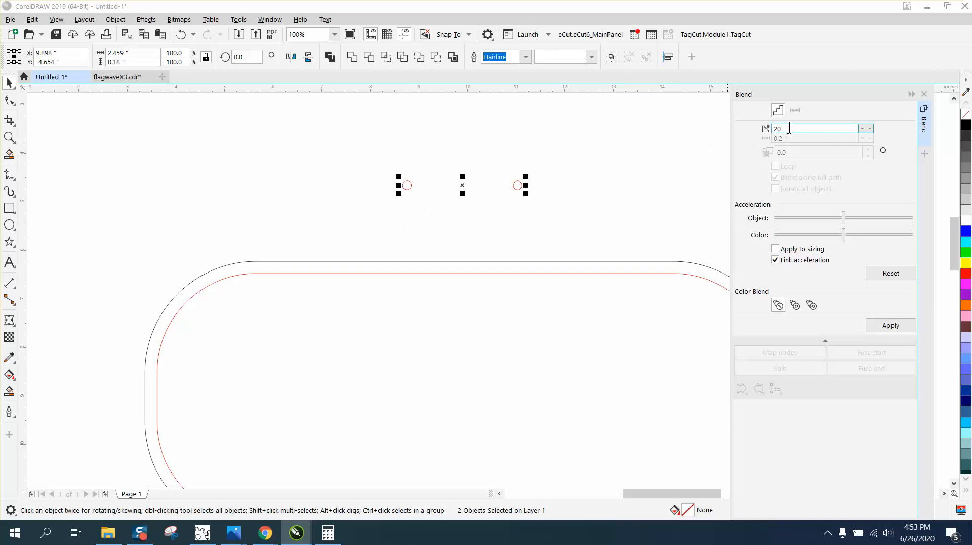
pyautogui.write('87')
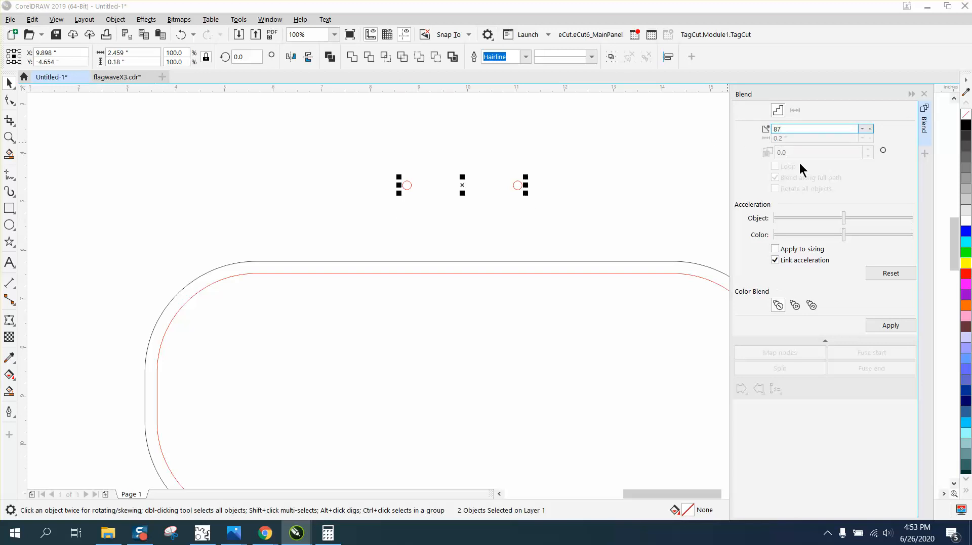
pyautogui.click(889, 326)
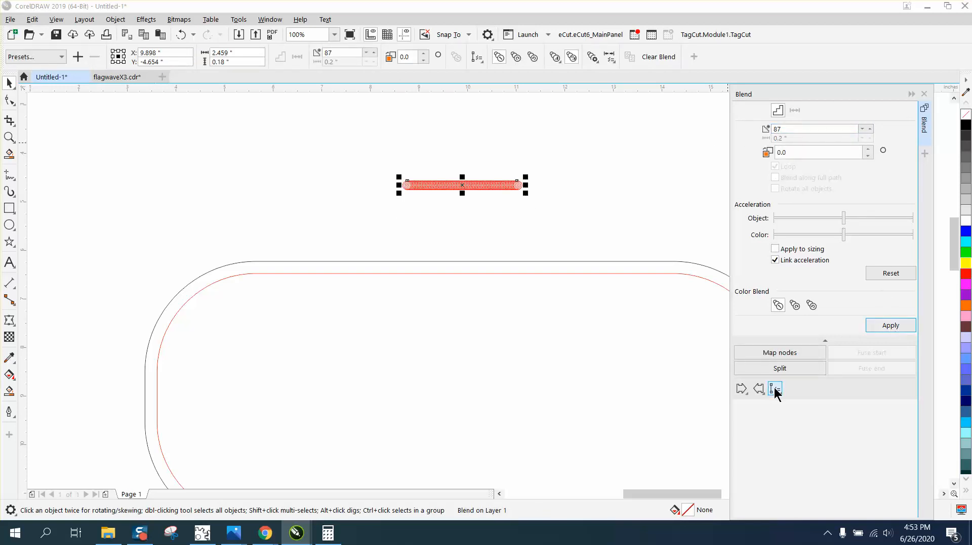
pyautogui.click(774, 389)
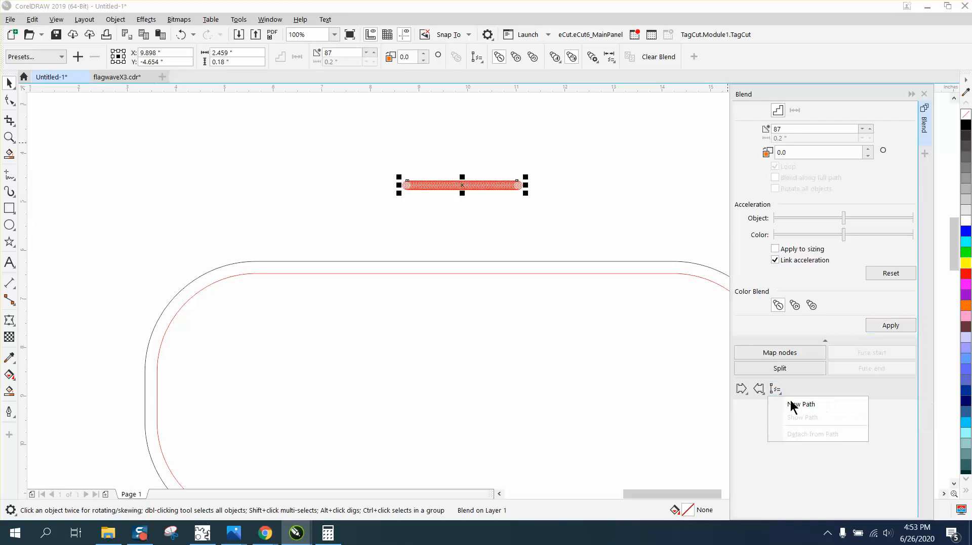
# - Attach the blend to the inner contour as a New Path along the full path, then zoom in to check
pyautogui.click(801, 404)
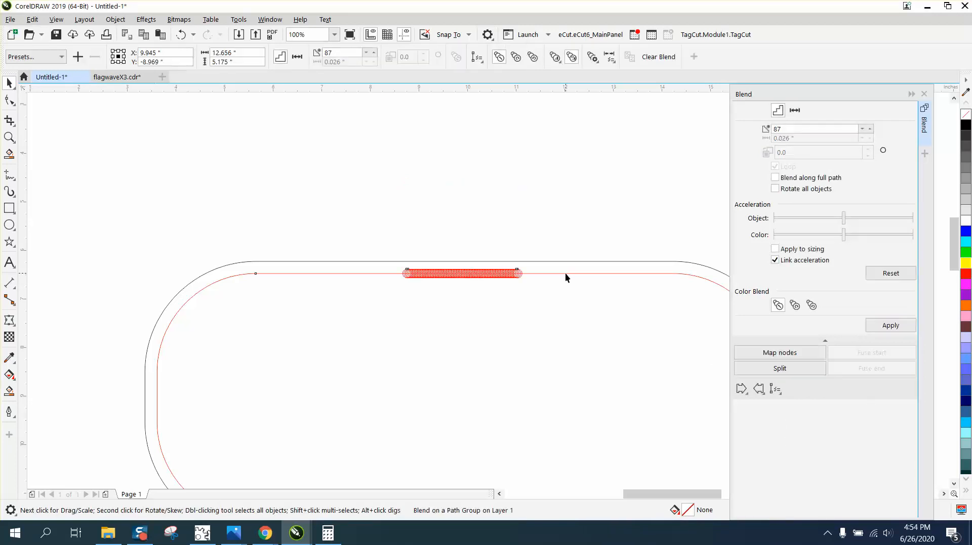
pyautogui.click(775, 177)
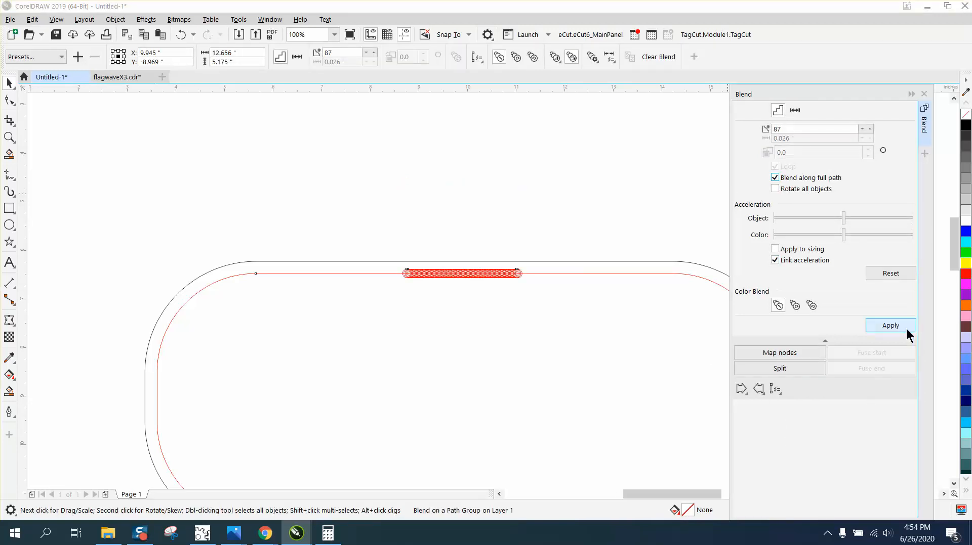
pyautogui.click(890, 325)
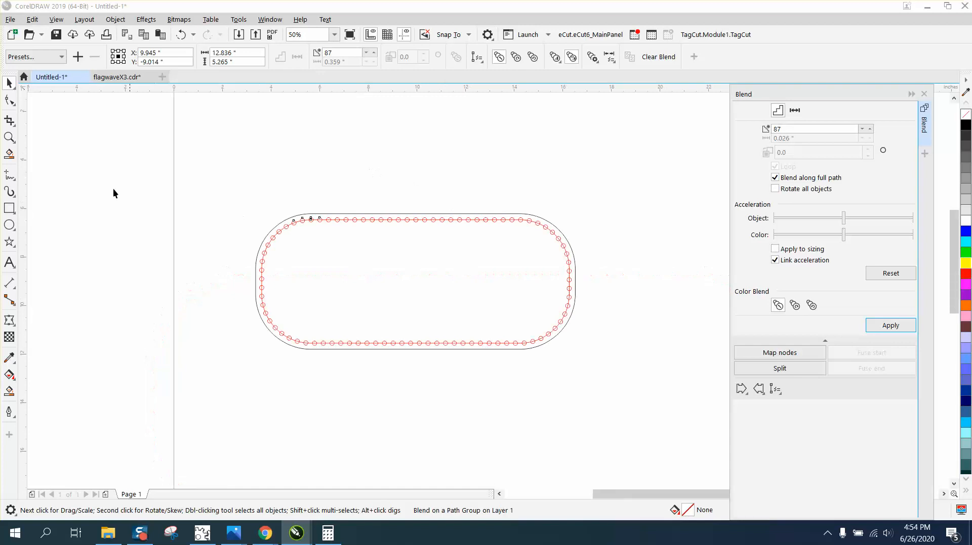
pyautogui.click(10, 137)
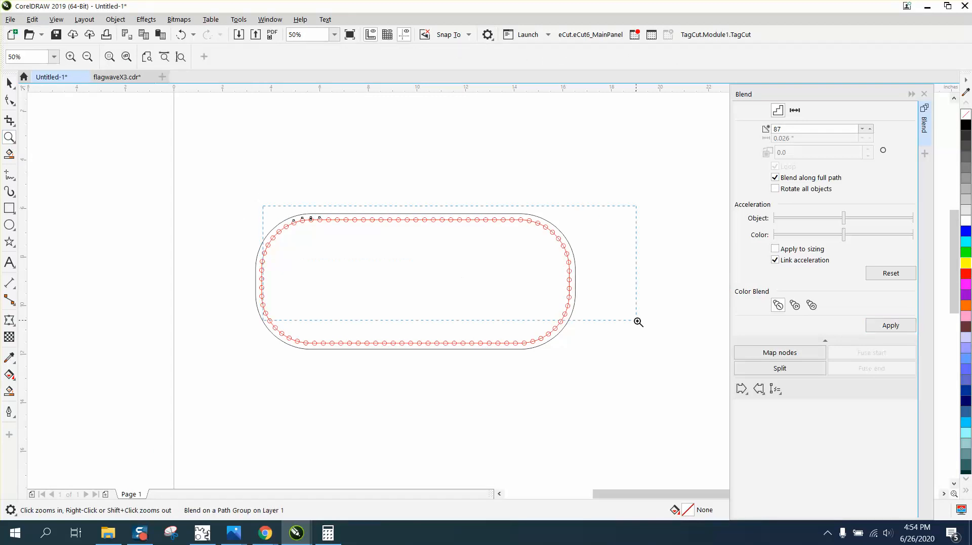
pyautogui.click(638, 322)
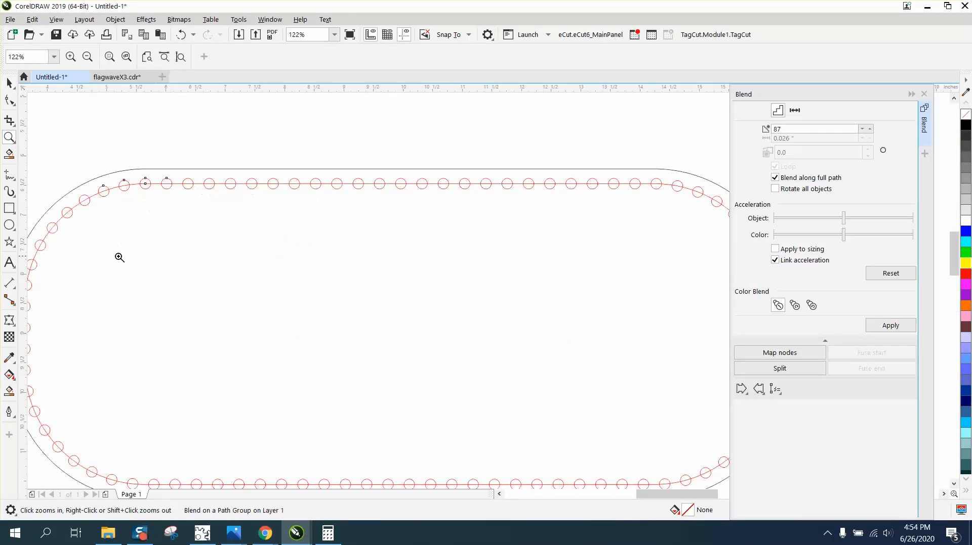
pyautogui.moveTo(443, 199)
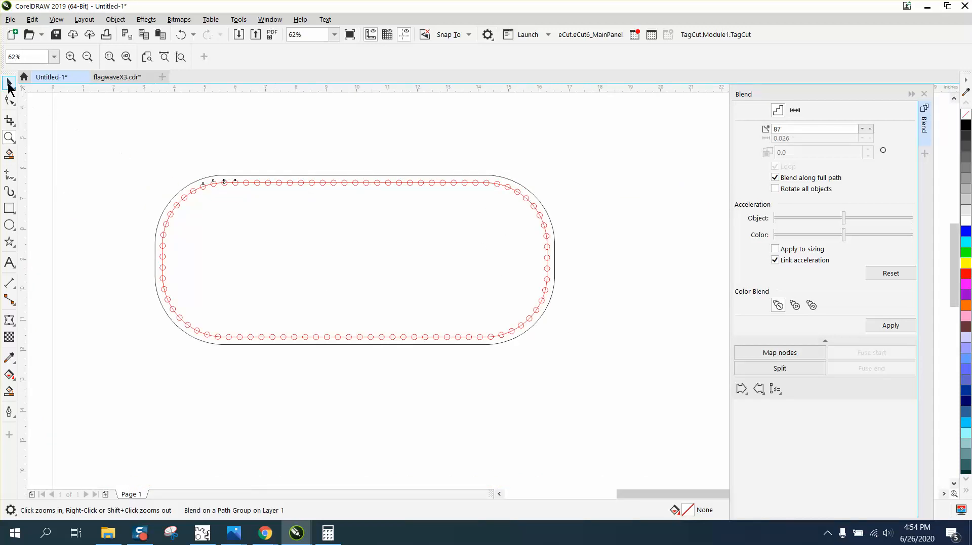
# - Select the red guide path and set its outline to none, leaving only the stitch holes
pyautogui.click(9, 82)
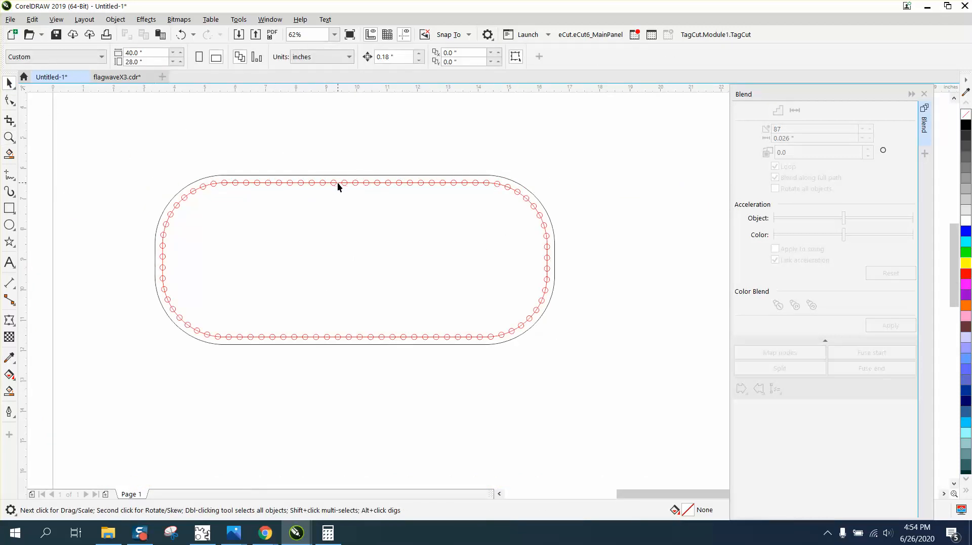
pyautogui.click(115, 20)
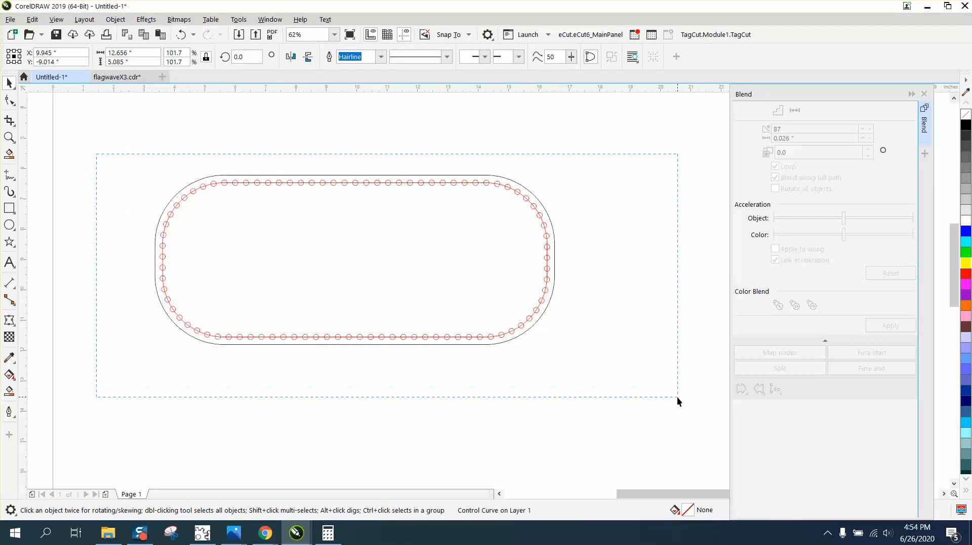
pyautogui.click(114, 19)
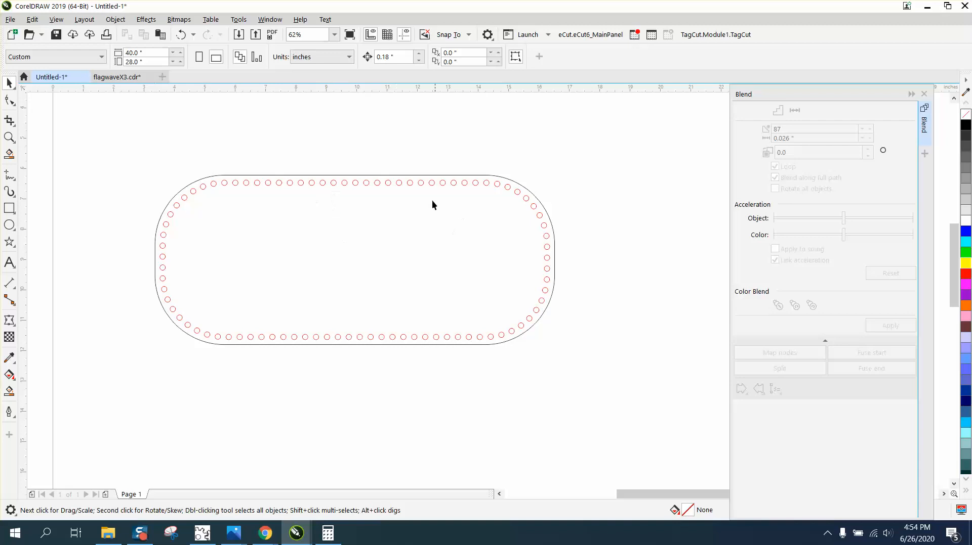
pyautogui.moveTo(244, 167)
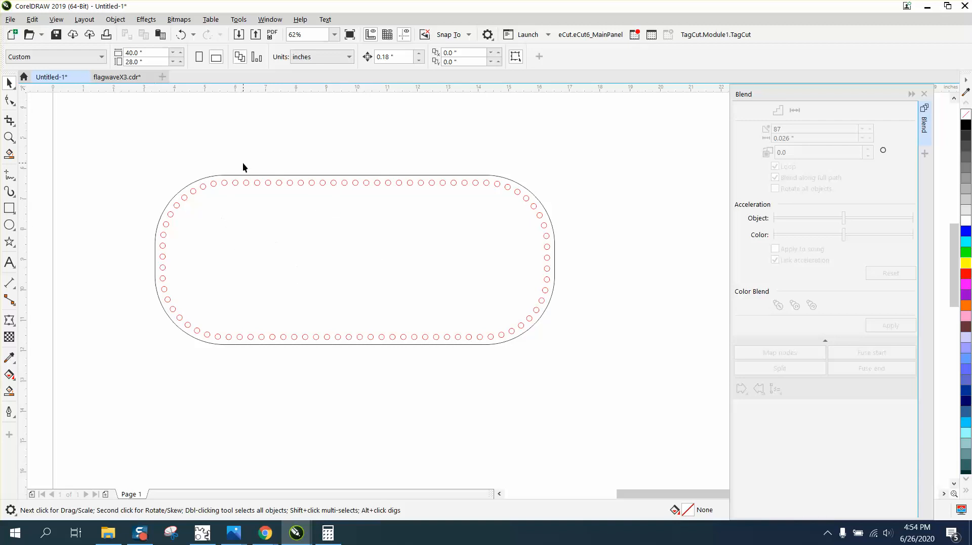
pyautogui.moveTo(896, 131)
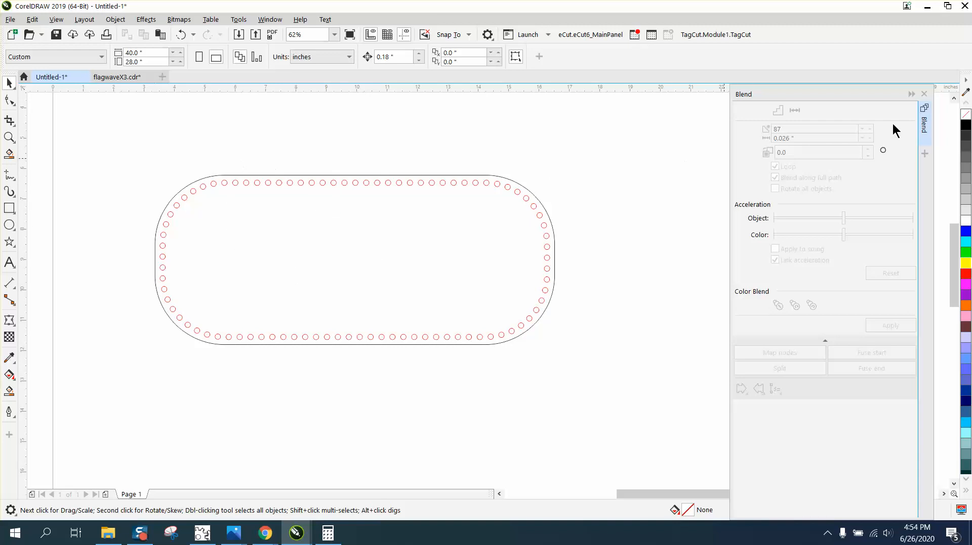